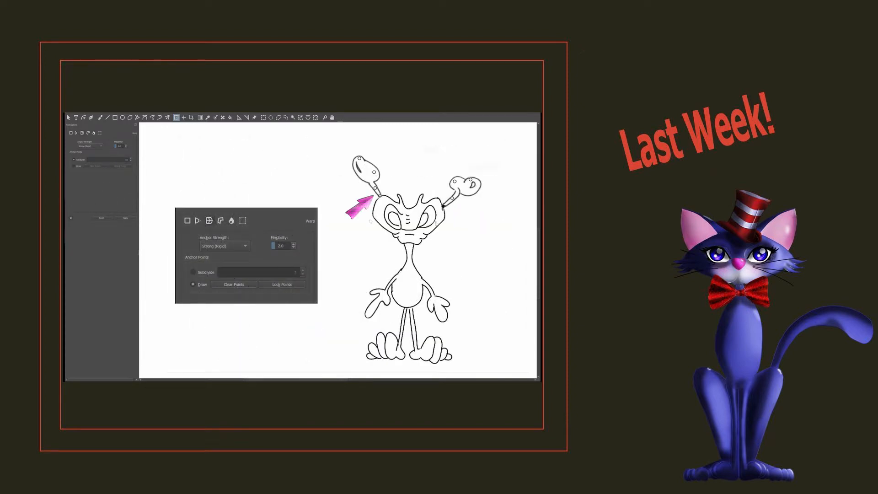
Bring the frog-in-a-hat image into focus, ready for the Transform tool's cage mode
{"action": "left_click", "coordinate": [283, 283]}
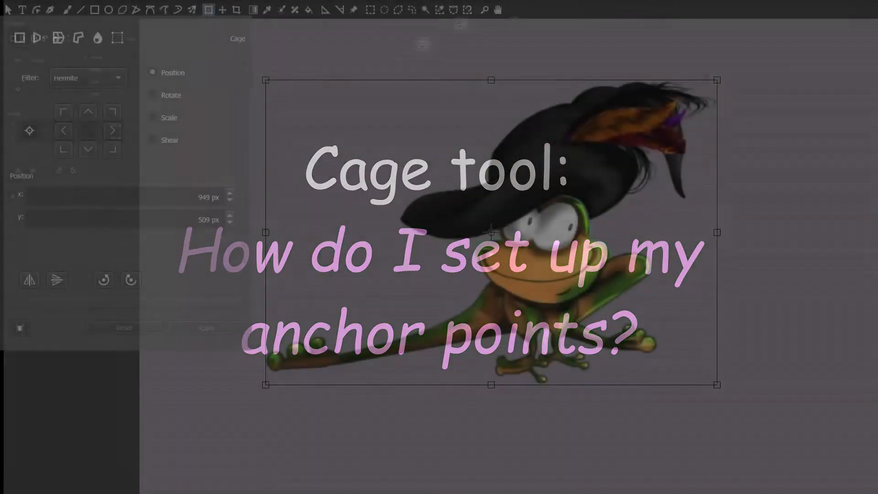
Switch the transform to Cage mode and place anchor points looping around the frog and hat
{"action": "left_click", "coordinate": [78, 38]}
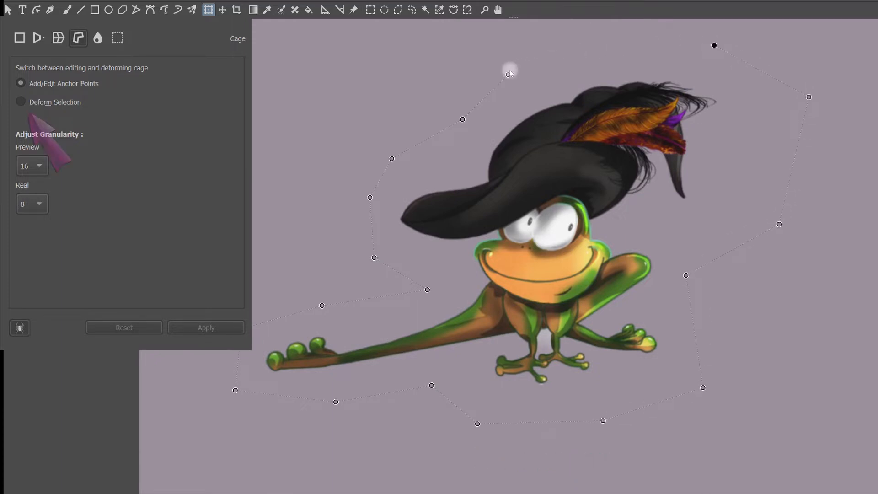
{"action": "left_click", "coordinate": [21, 101]}
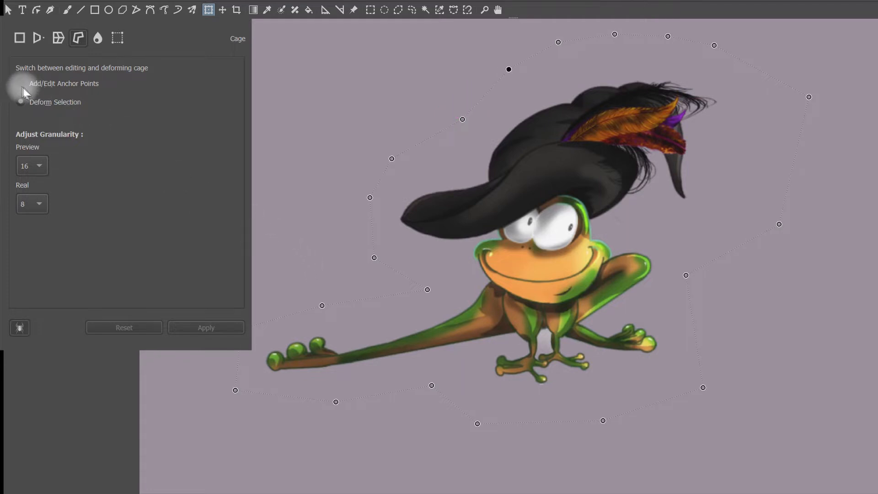
Deform the frog by dragging cage points, then Reset to restore the original image without a cage
{"action": "left_click", "coordinate": [21, 83]}
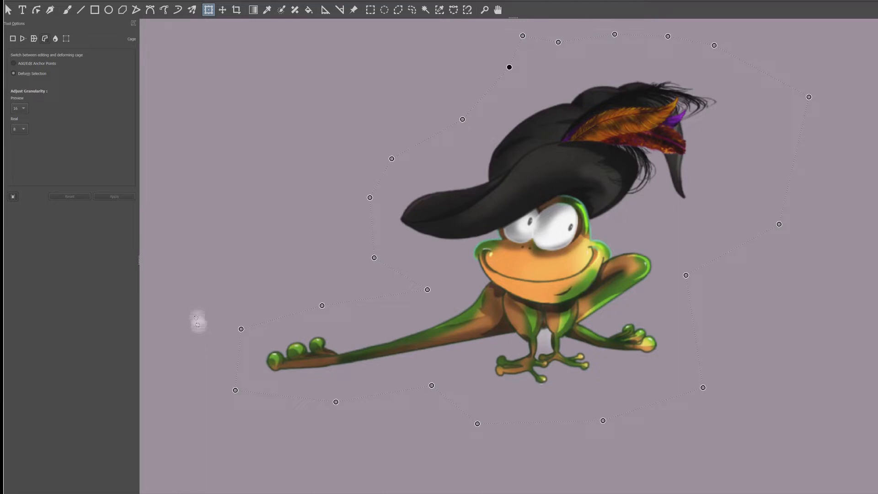
{"action": "mouse_move", "coordinate": [508, 67]}
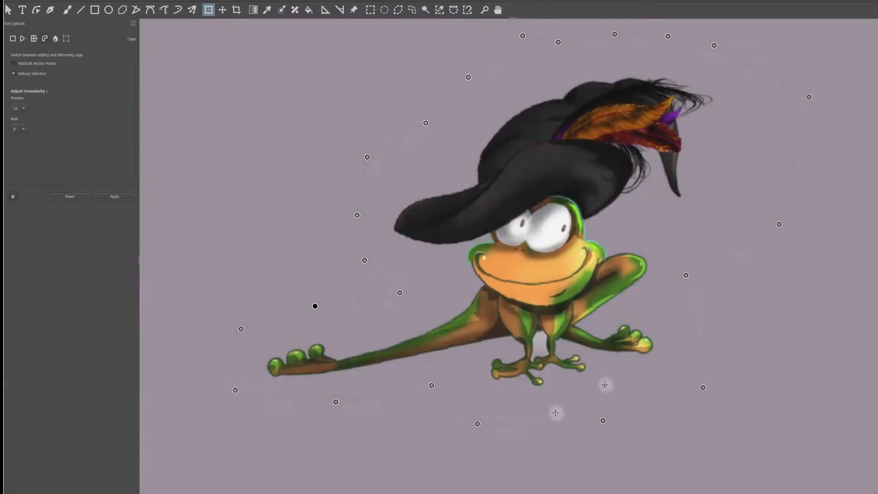
{"action": "mouse_move", "coordinate": [739, 153]}
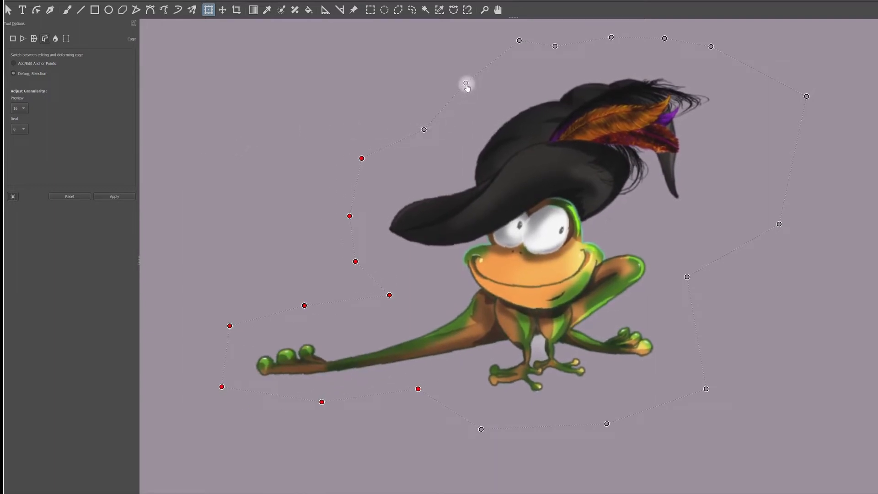
{"action": "left_click", "coordinate": [70, 195]}
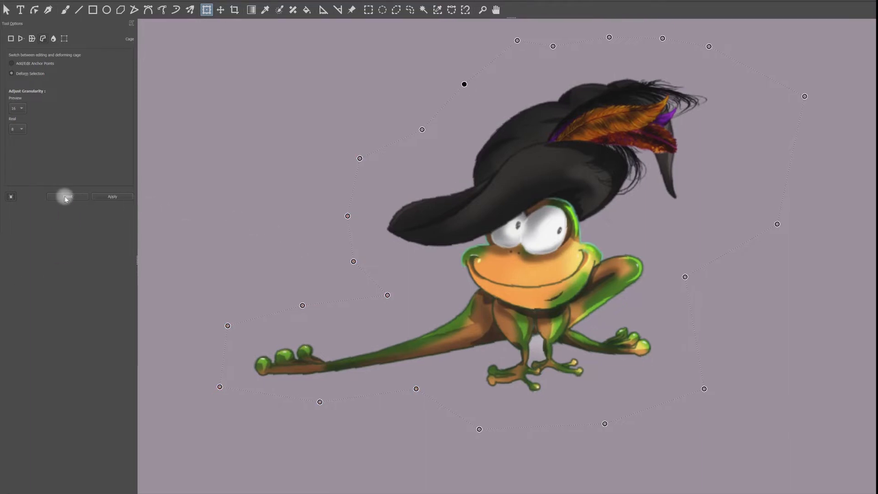
{"action": "left_click", "coordinate": [67, 196]}
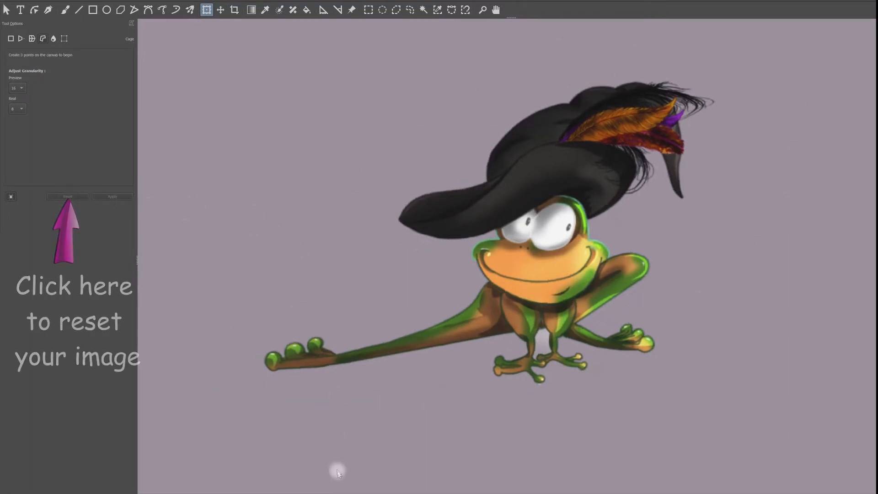
{"action": "left_click", "coordinate": [67, 196]}
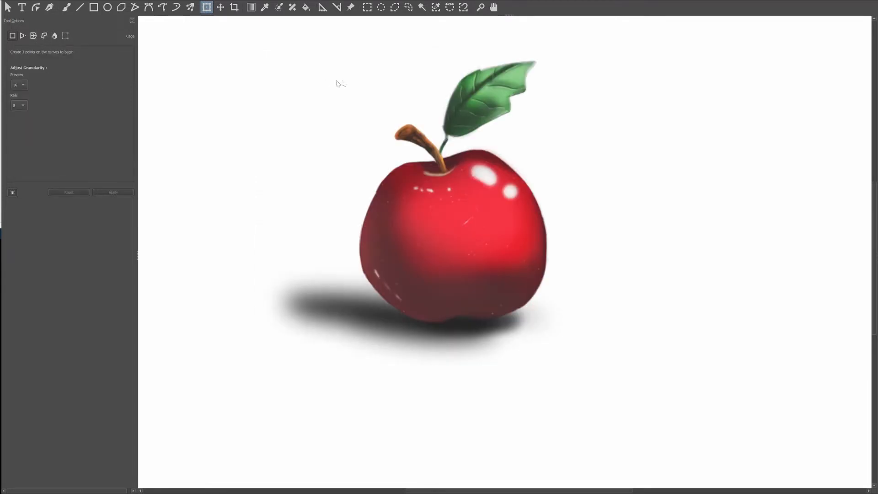
{"action": "mouse_move", "coordinate": [455, 55]}
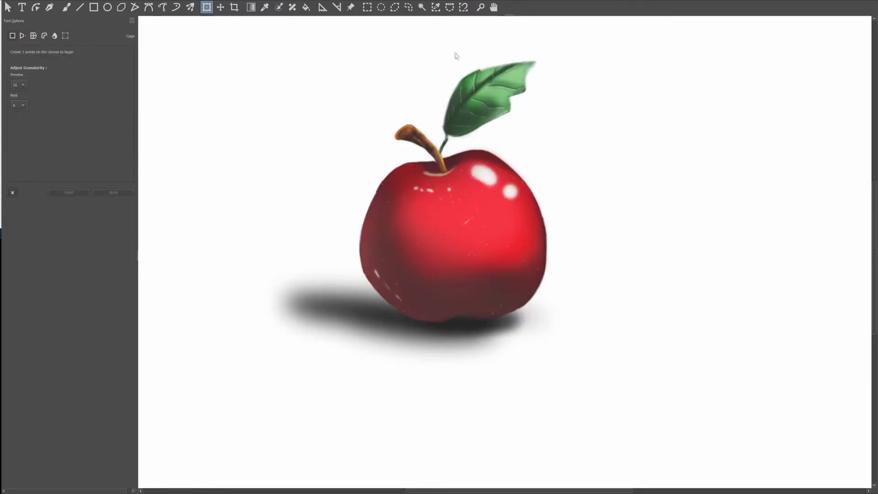
Place cage anchors around the apple from the stem, undoing misplaced points with Ctrl+Z
{"action": "left_click", "coordinate": [455, 50]}
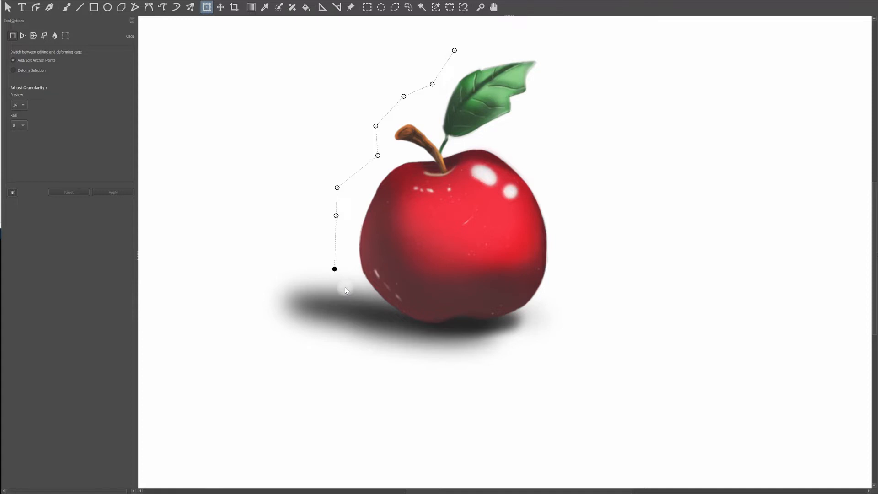
{"action": "key", "text": "ctrl+z"}
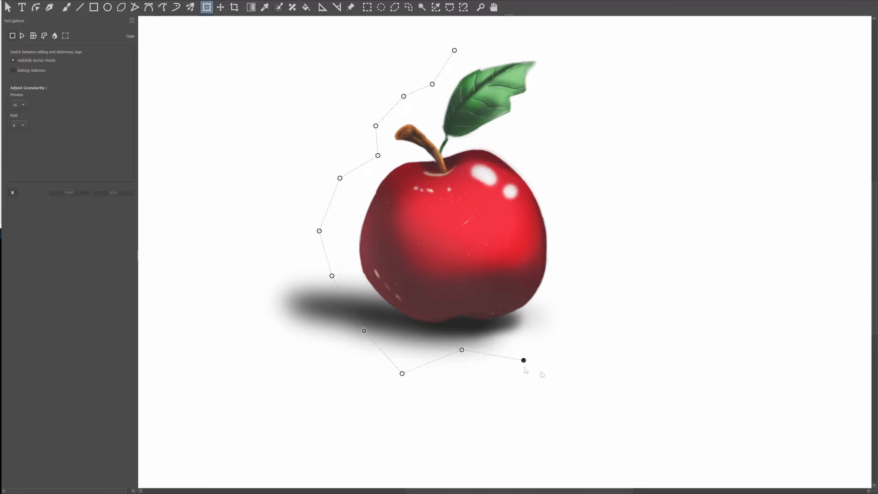
{"action": "key", "text": "ctrl+z"}
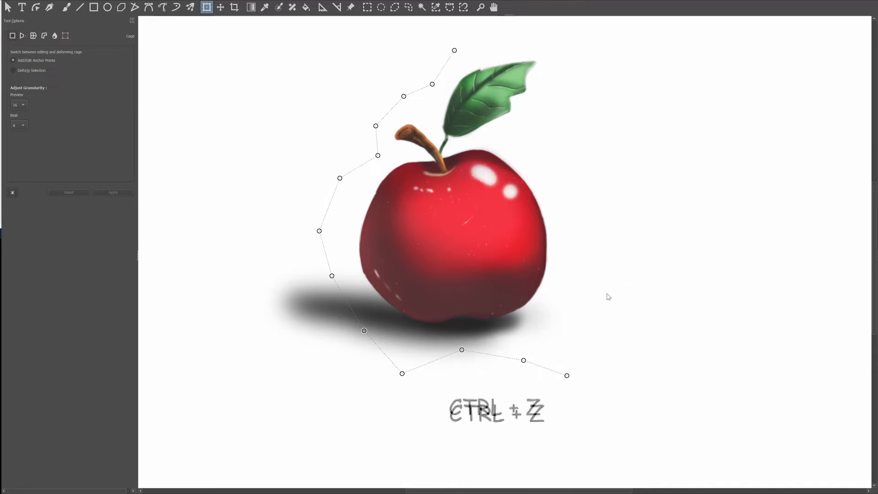
{"action": "key", "text": "ctrl+z"}
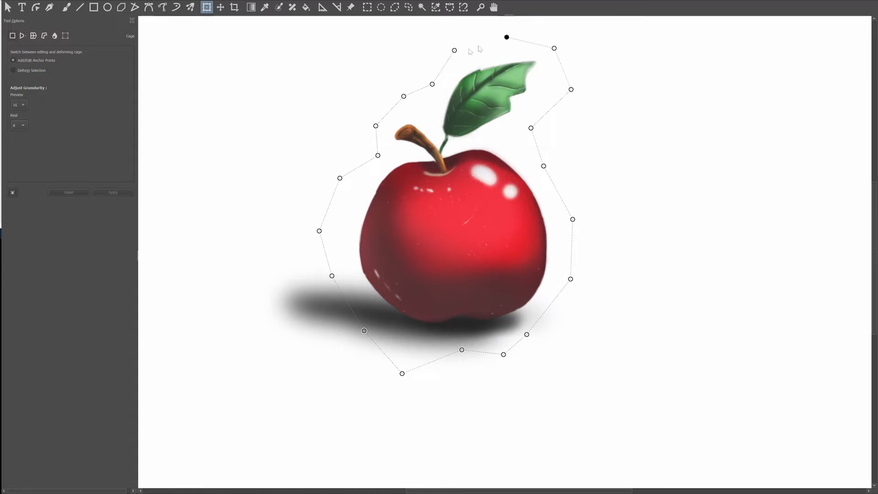
Close the cage on the first anchor, zoom in, and confirm Reset stays disabled before distortion
{"action": "left_click", "coordinate": [14, 71]}
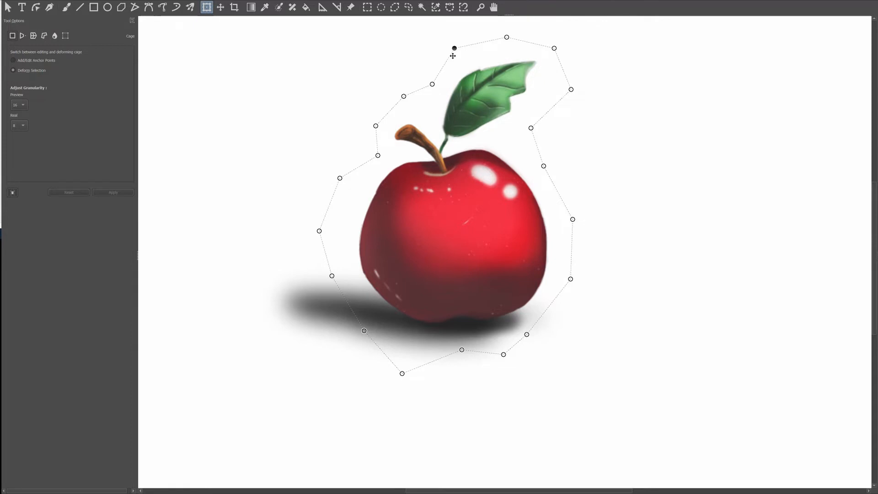
{"action": "key", "text": "Escape"}
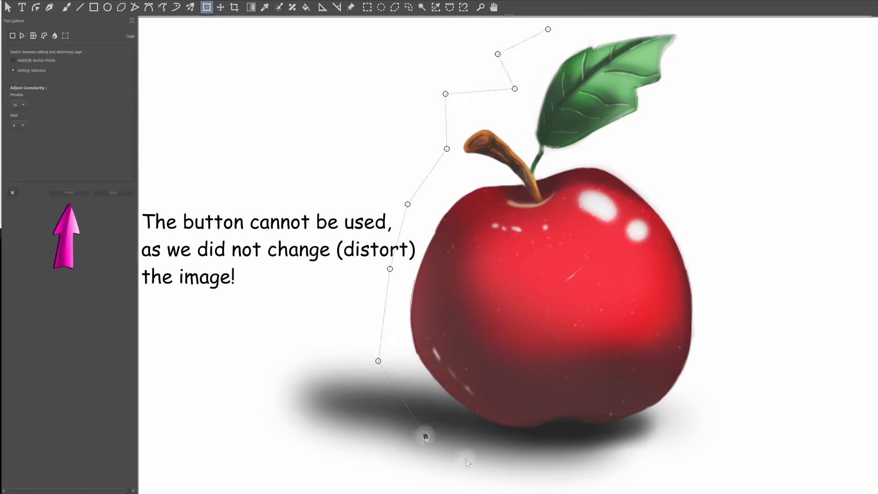
{"action": "left_click", "coordinate": [657, 179]}
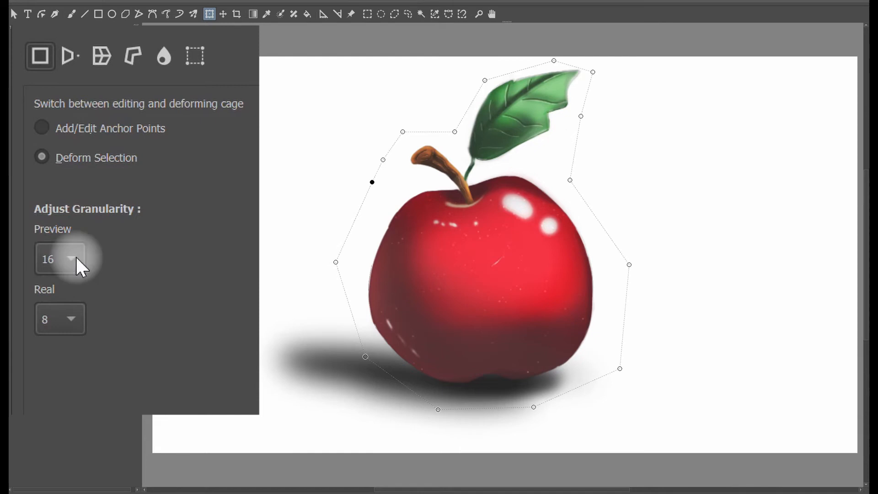
{"action": "mouse_move", "coordinate": [81, 219]}
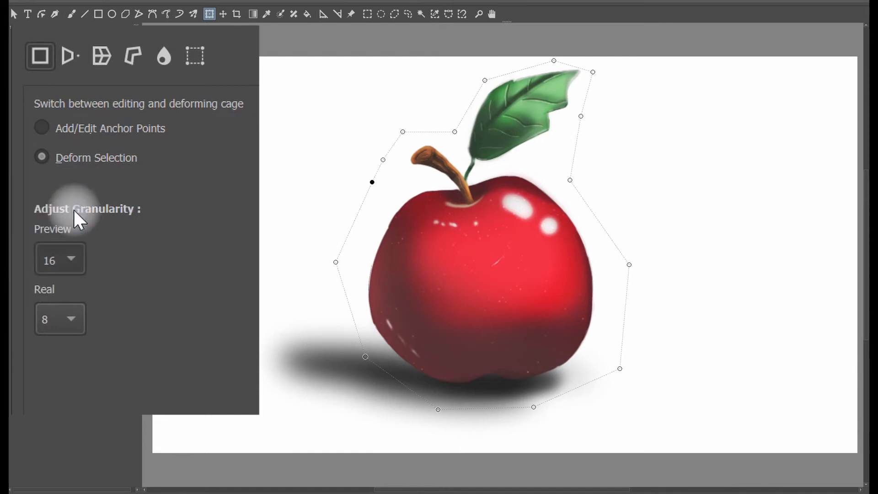
Set Preview granularity to 4 and pull a left cage point out and back on the apple
{"action": "left_click", "coordinate": [60, 257]}
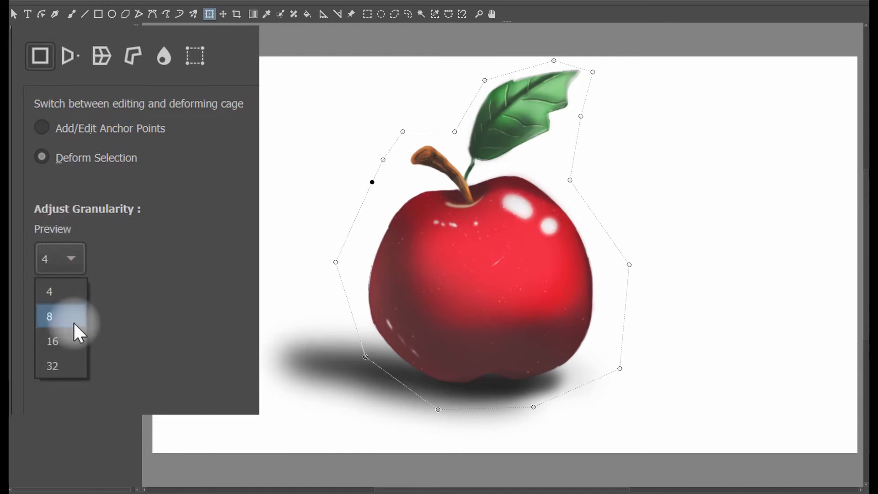
{"action": "left_click", "coordinate": [50, 317]}
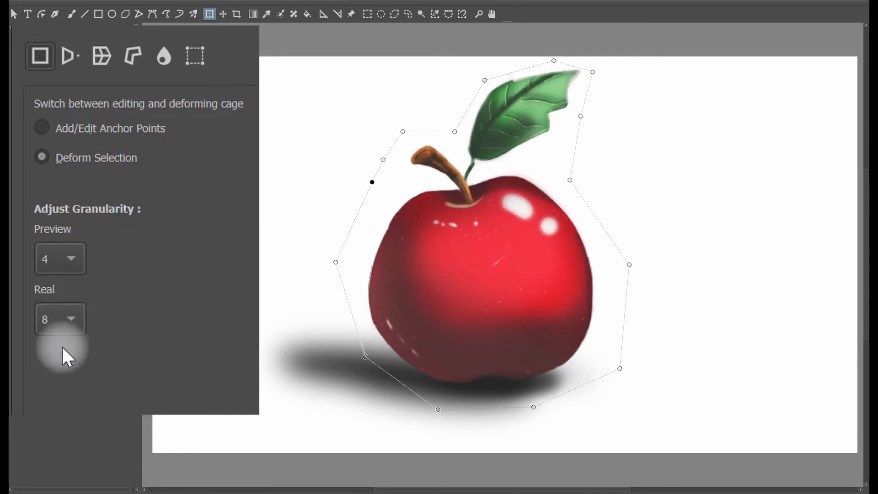
{"action": "mouse_move", "coordinate": [369, 182]}
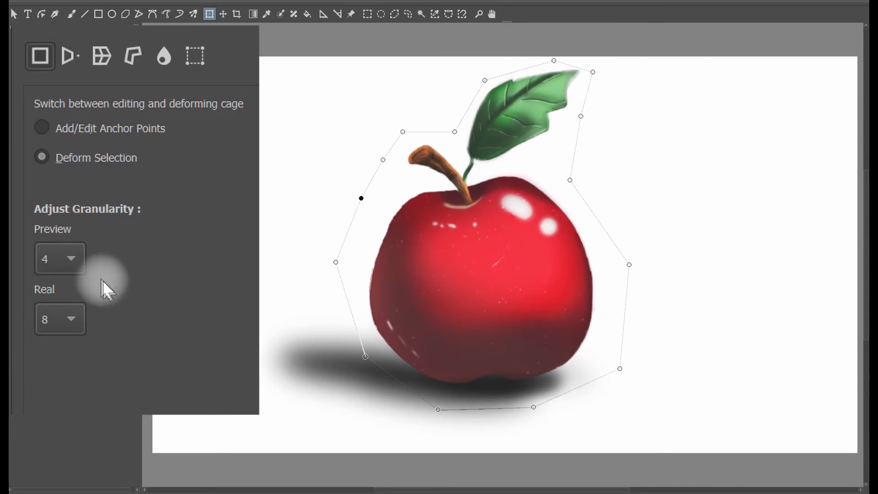
{"action": "mouse_move", "coordinate": [78, 274]}
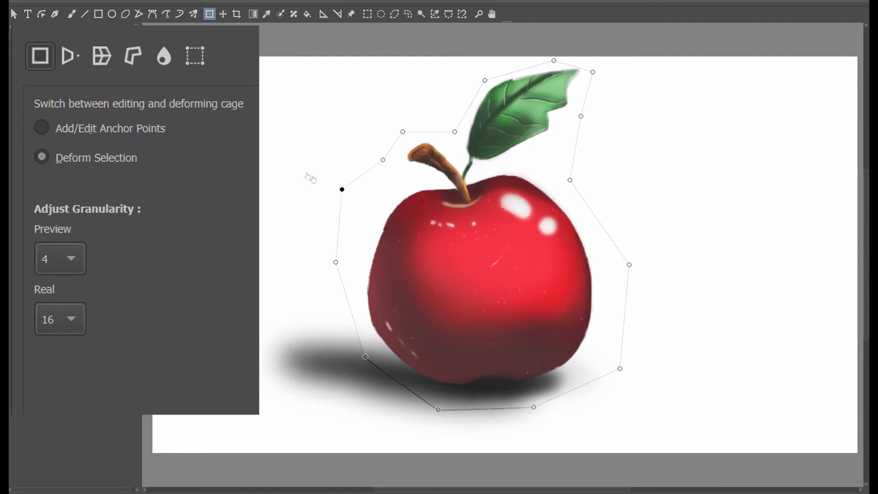
{"action": "left_click_drag", "start_coordinate": [341, 189], "coordinate": [313, 182]}
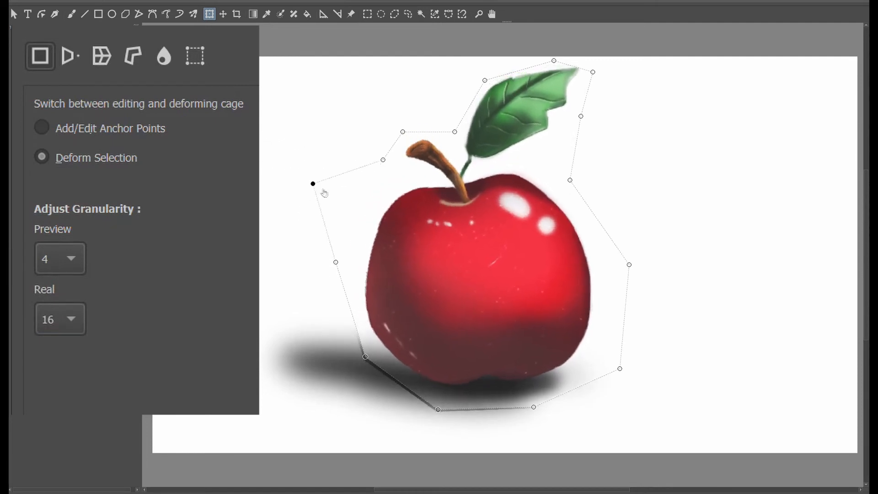
{"action": "left_click_drag", "start_coordinate": [313, 183], "coordinate": [347, 201]}
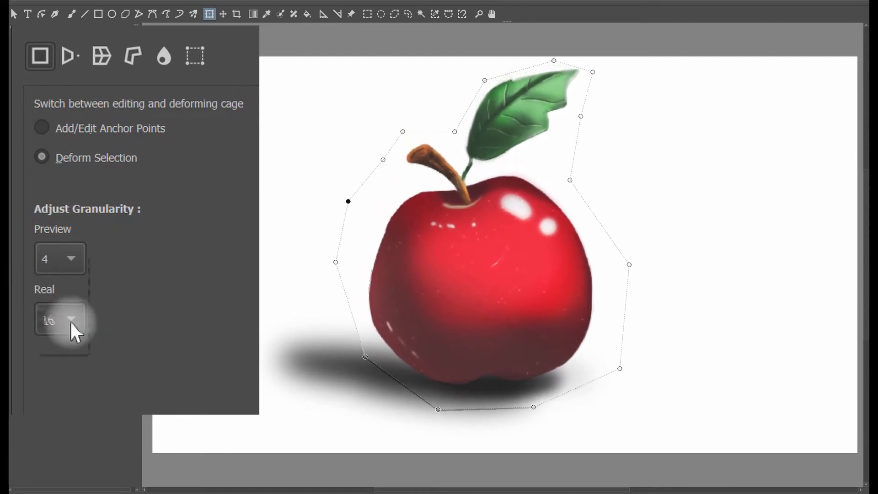
Set Real granularity to 32 and warp the apple's left side again, restoring its shape
{"action": "left_click", "coordinate": [60, 319]}
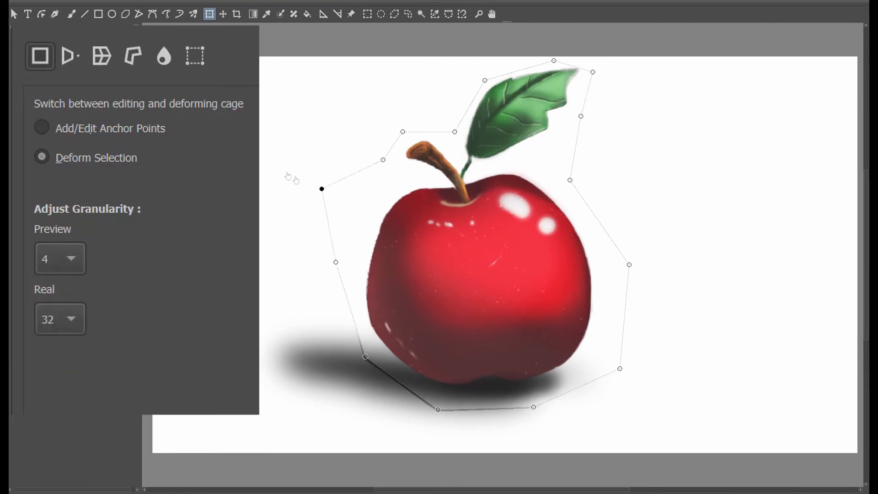
{"action": "left_click_drag", "start_coordinate": [320, 189], "coordinate": [263, 163]}
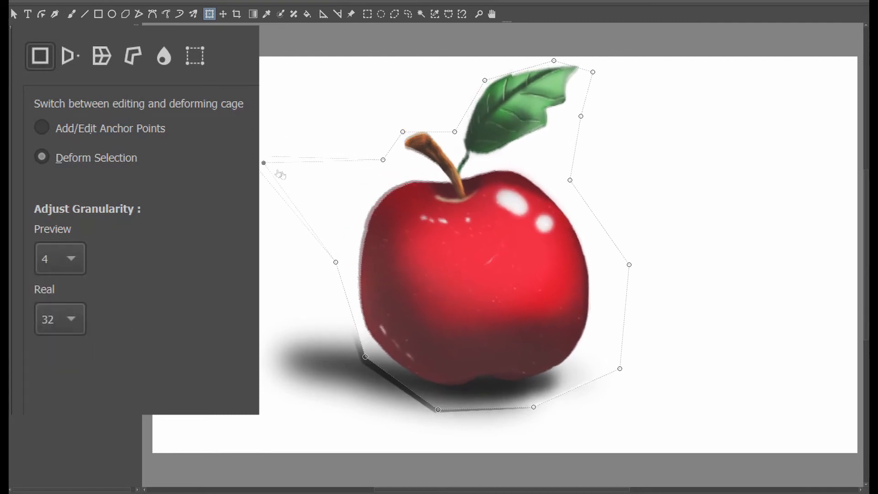
{"action": "left_click_drag", "start_coordinate": [264, 162], "coordinate": [346, 201]}
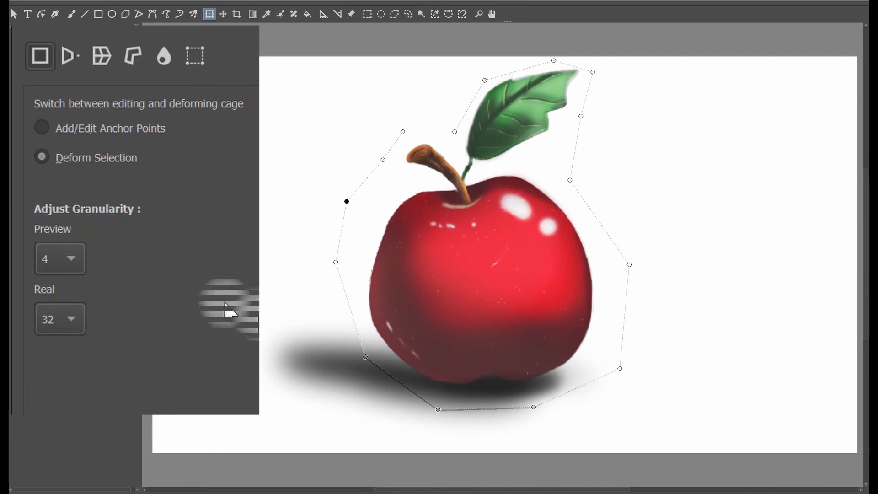
{"action": "left_click", "coordinate": [61, 258]}
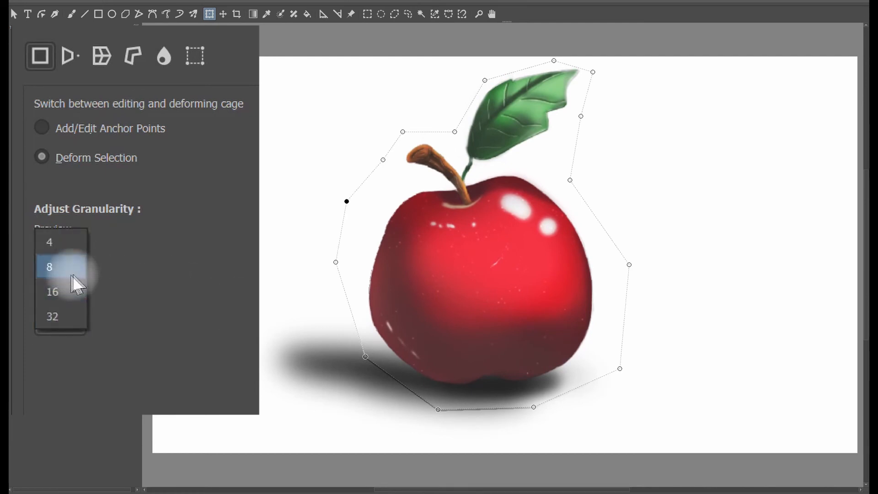
Set Preview granularity to 8, keep Real at 32, then raise Preview to 16
{"action": "left_click", "coordinate": [50, 266]}
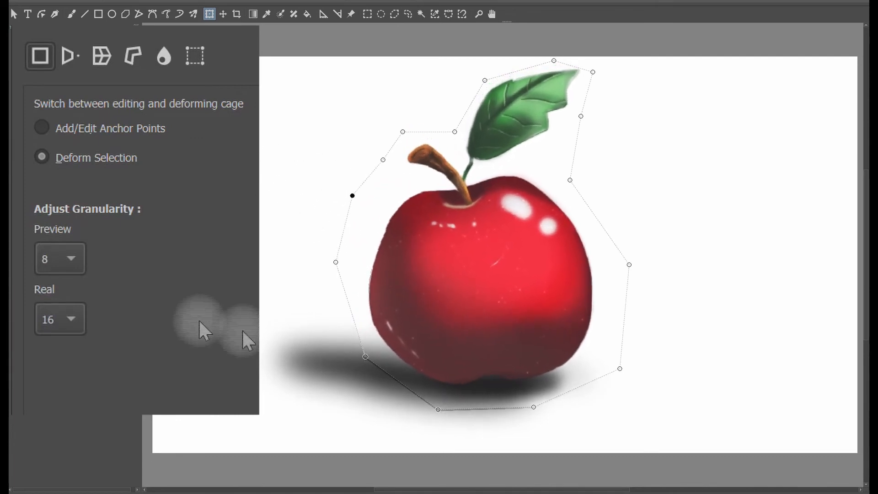
{"action": "left_click", "coordinate": [60, 319]}
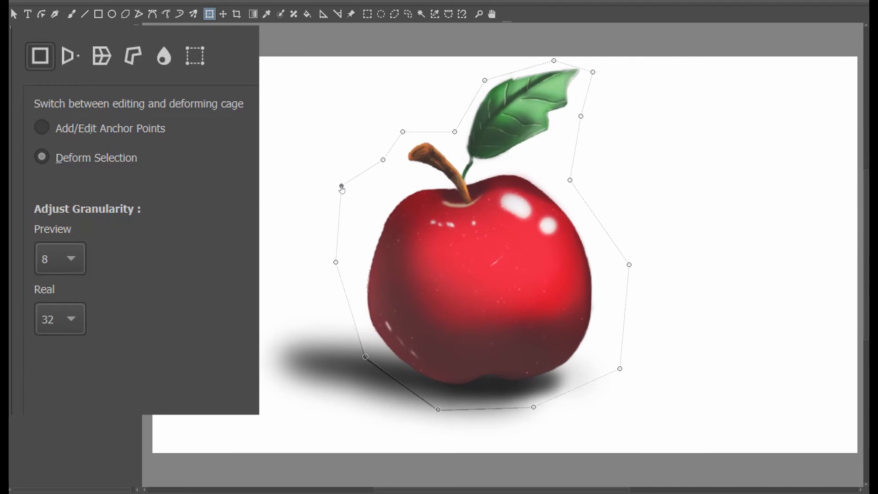
{"action": "left_click", "coordinate": [60, 257]}
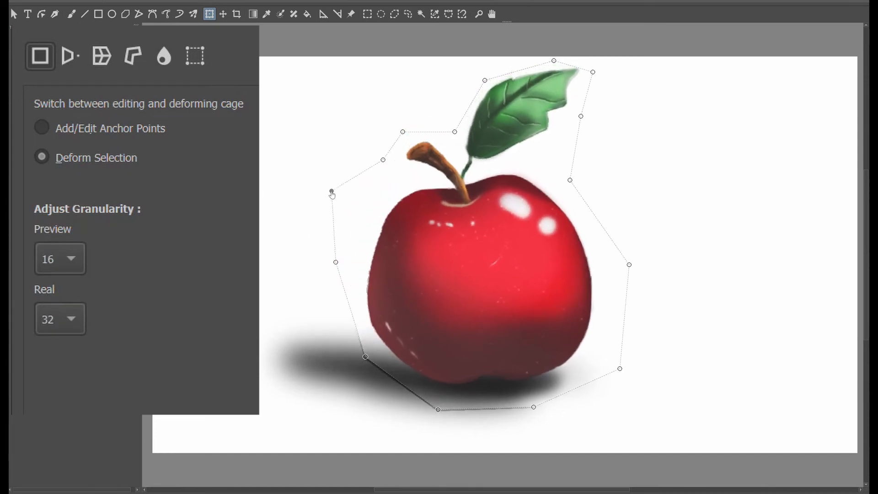
Raise Preview granularity to 32 so it matches the Real setting
{"action": "left_click", "coordinate": [58, 258]}
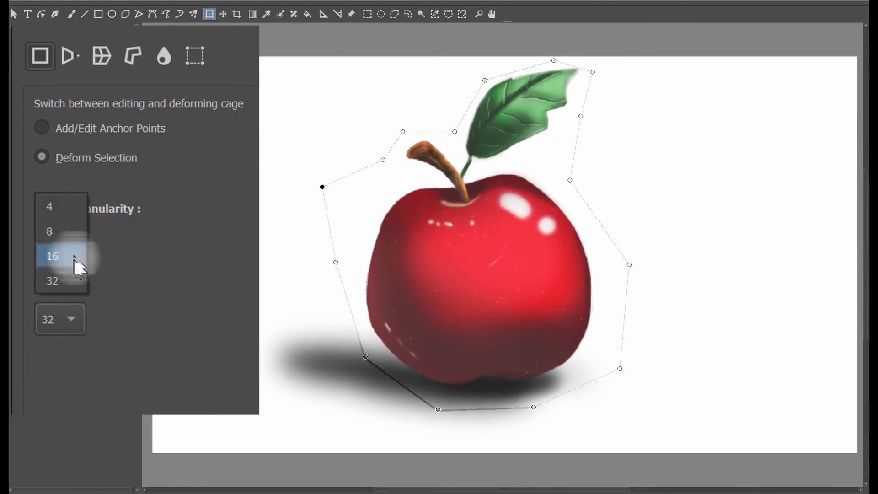
{"action": "left_click", "coordinate": [52, 281]}
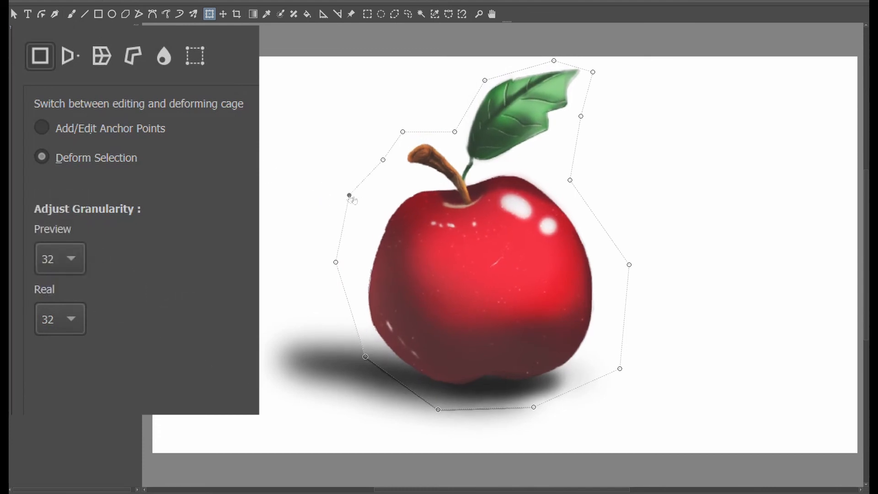